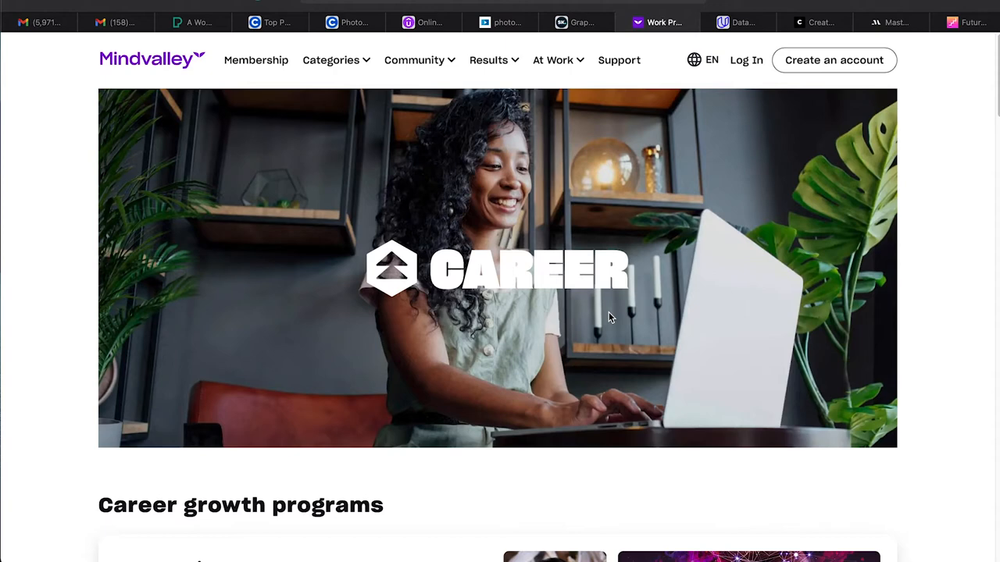
{"action": "scroll", "scroll_direction": "down", "scroll_amount": 3}
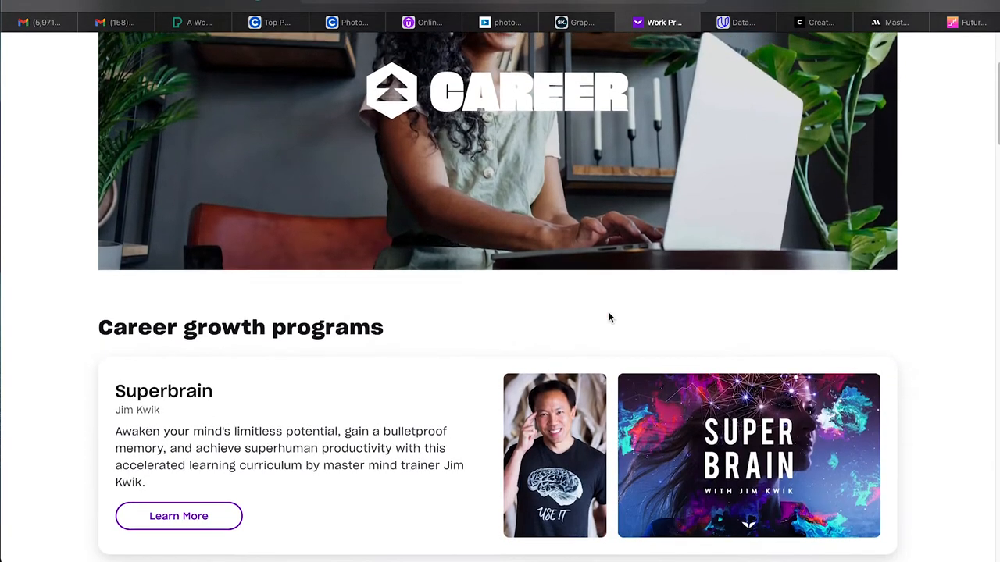
{"action": "scroll", "scroll_direction": "down", "scroll_amount": 3}
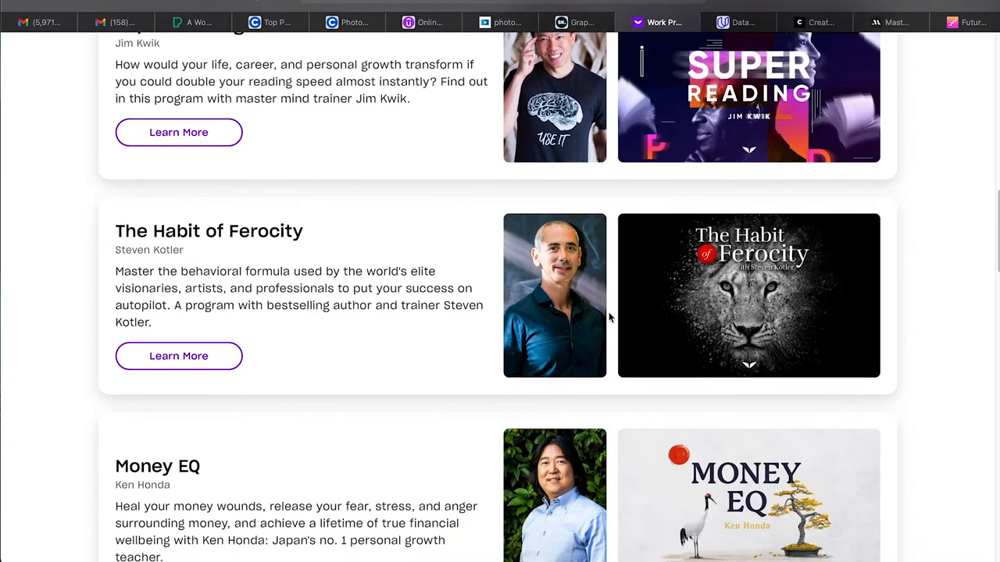
{"action": "scroll", "scroll_direction": "down", "scroll_amount": 3}
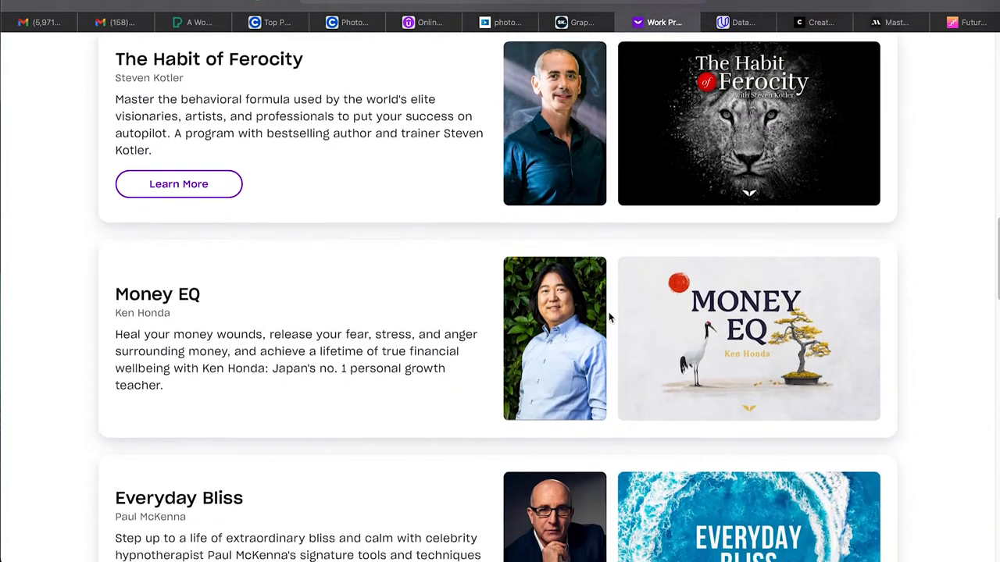
{"action": "scroll", "scroll_direction": "down", "scroll_amount": 3}
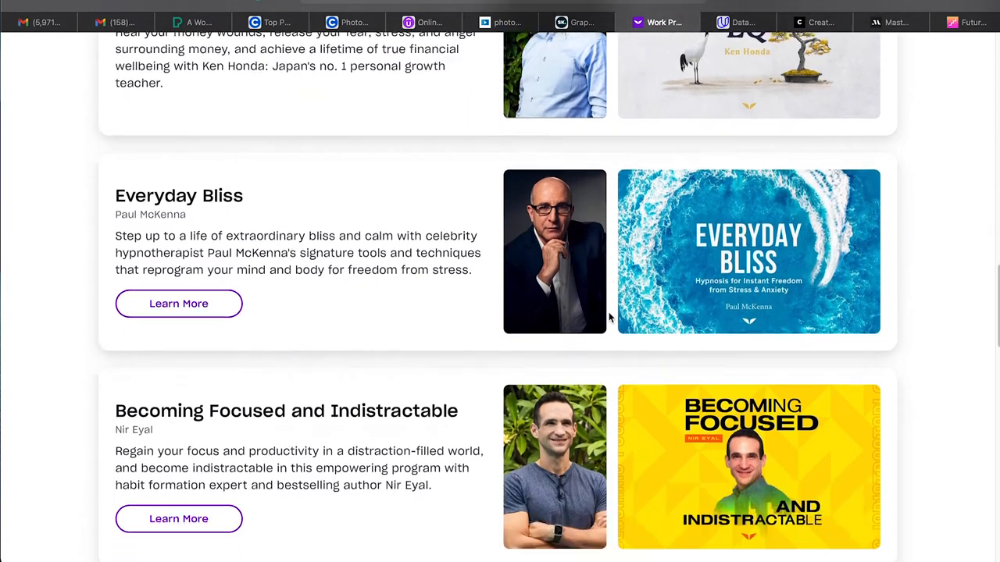